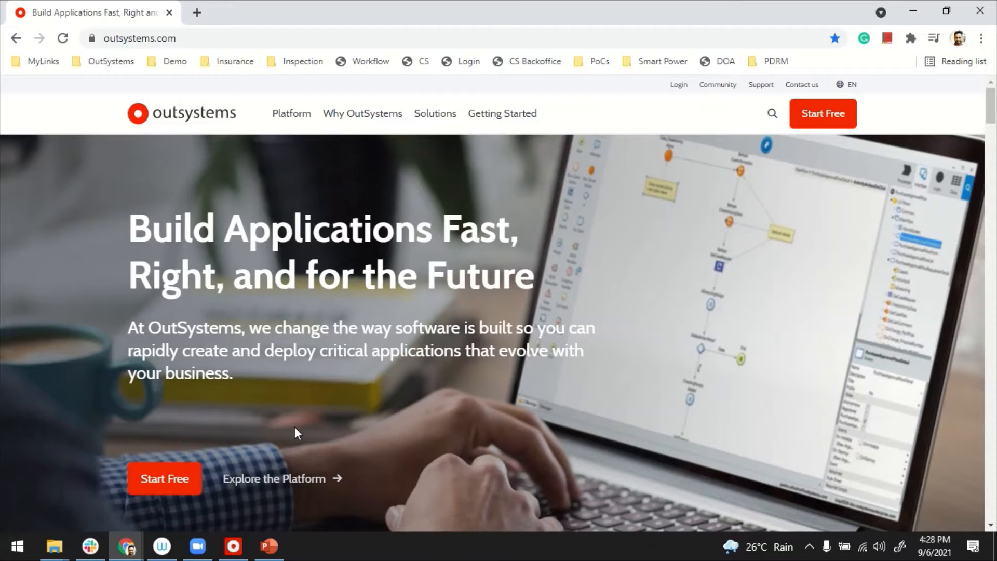
{"action": "mouse_move", "coordinate": [286, 441]}
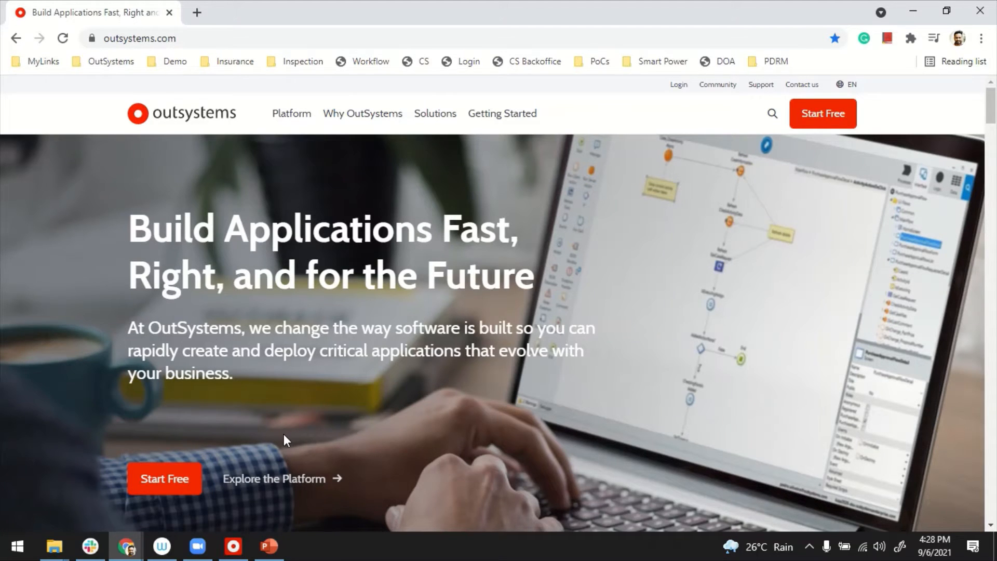
From Service Studio's Environment menu, launch Environment Management in Service Center.
{"action": "left_click", "coordinate": [234, 545]}
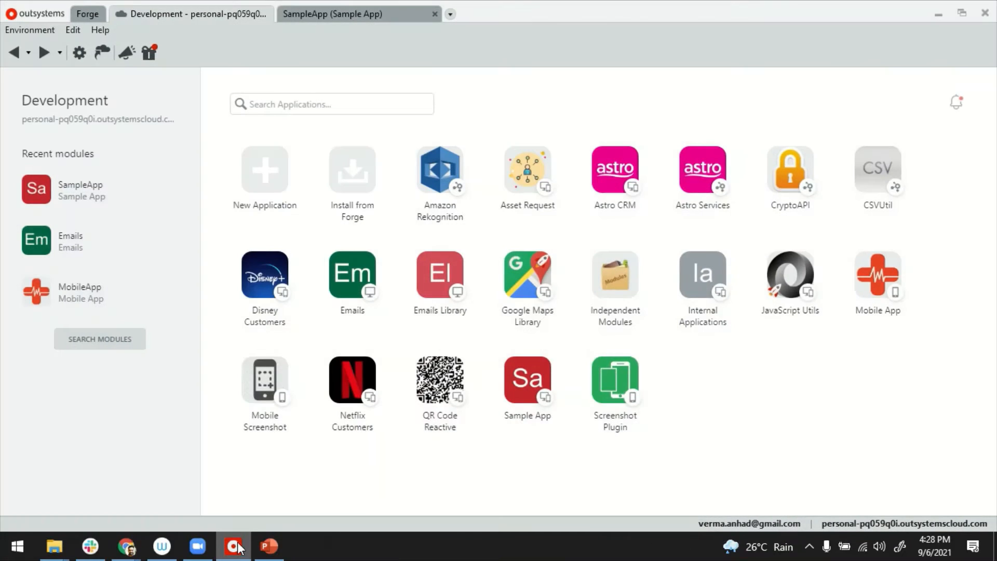
{"action": "left_click", "coordinate": [29, 30]}
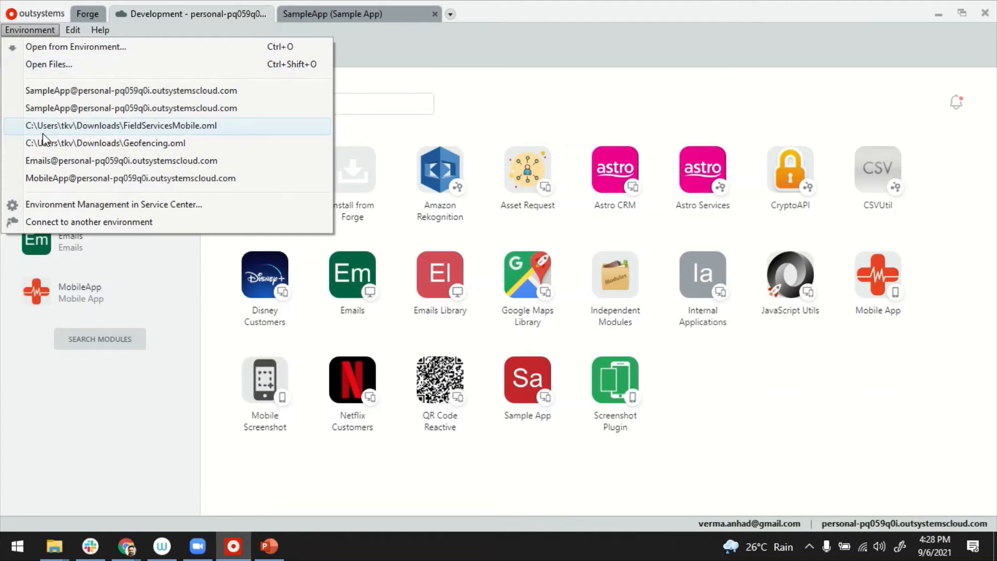
{"action": "mouse_move", "coordinate": [96, 210]}
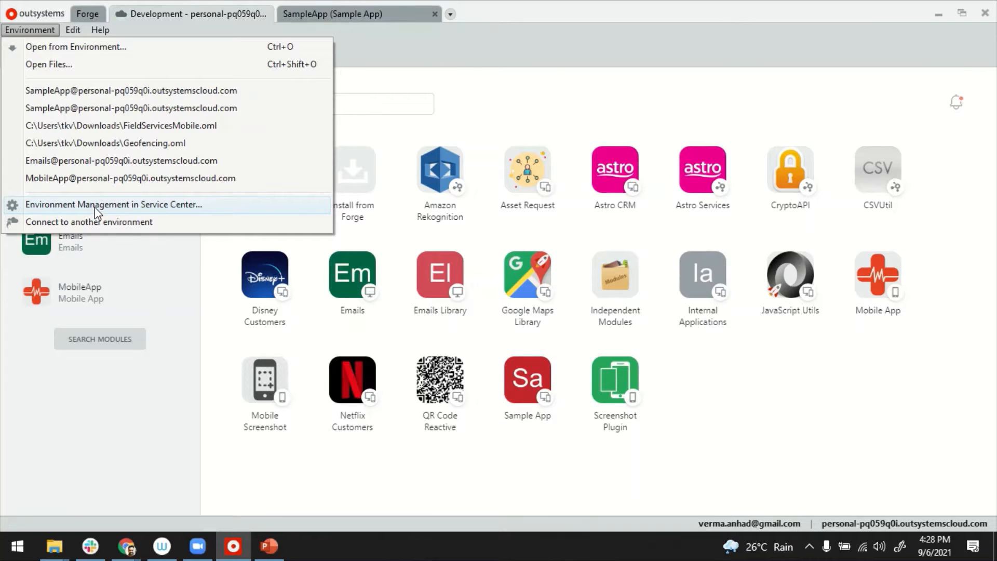
{"action": "left_click", "coordinate": [114, 205]}
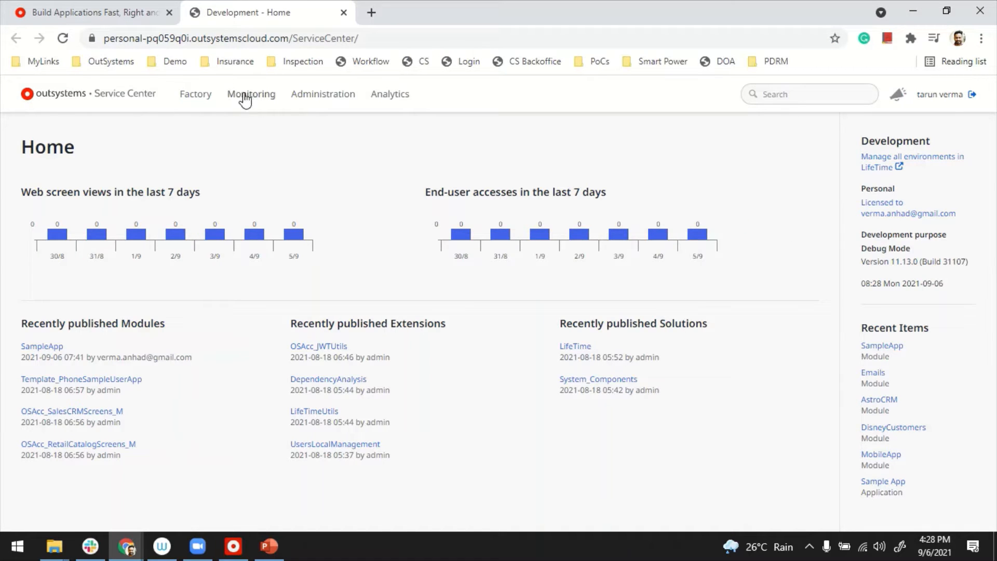
{"action": "mouse_move", "coordinate": [251, 94]}
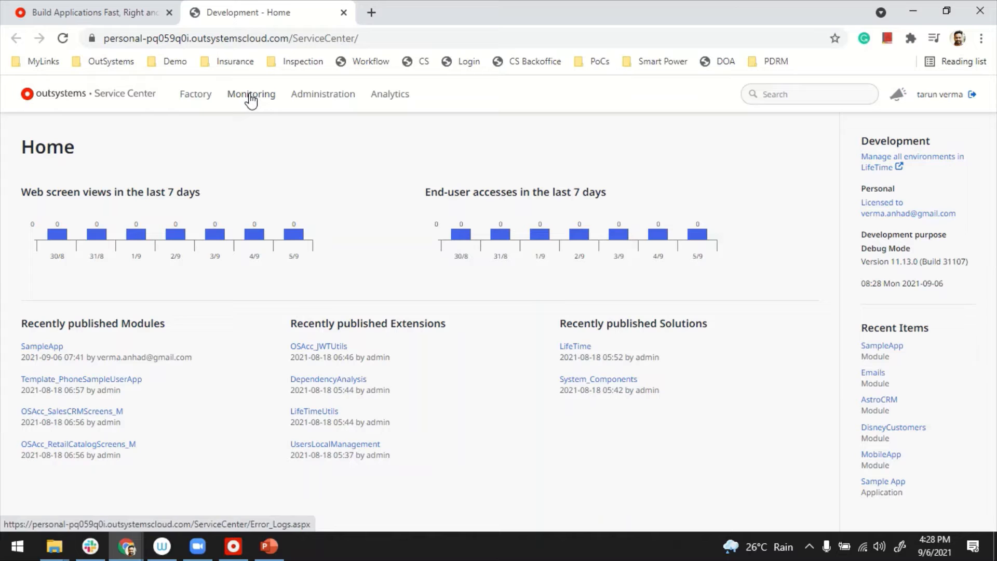
Check the Monitoring Error Log with the Application filter unchanged, then return to Service Studio.
{"action": "left_click", "coordinate": [252, 93]}
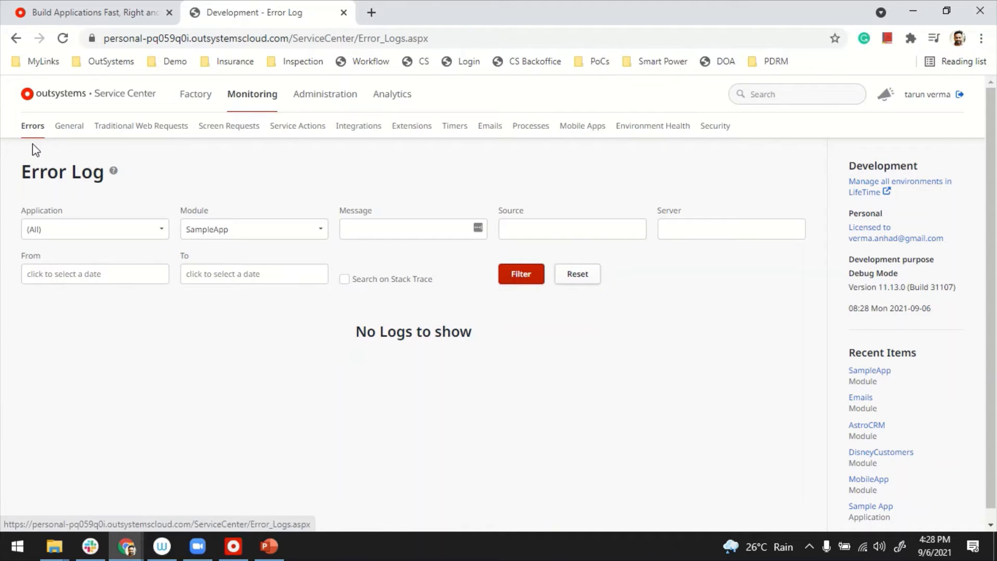
{"action": "mouse_move", "coordinate": [160, 135]}
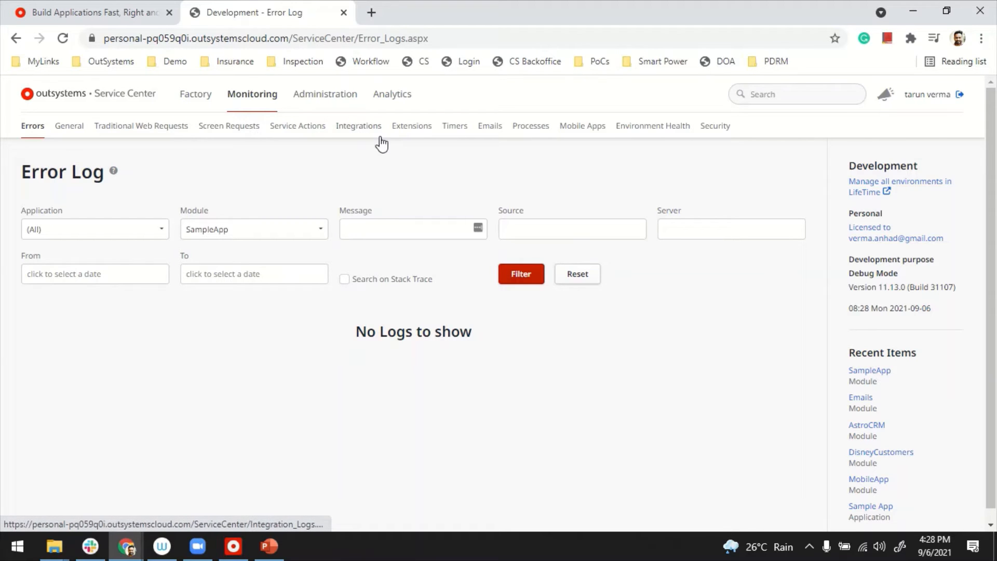
{"action": "mouse_move", "coordinate": [645, 132]}
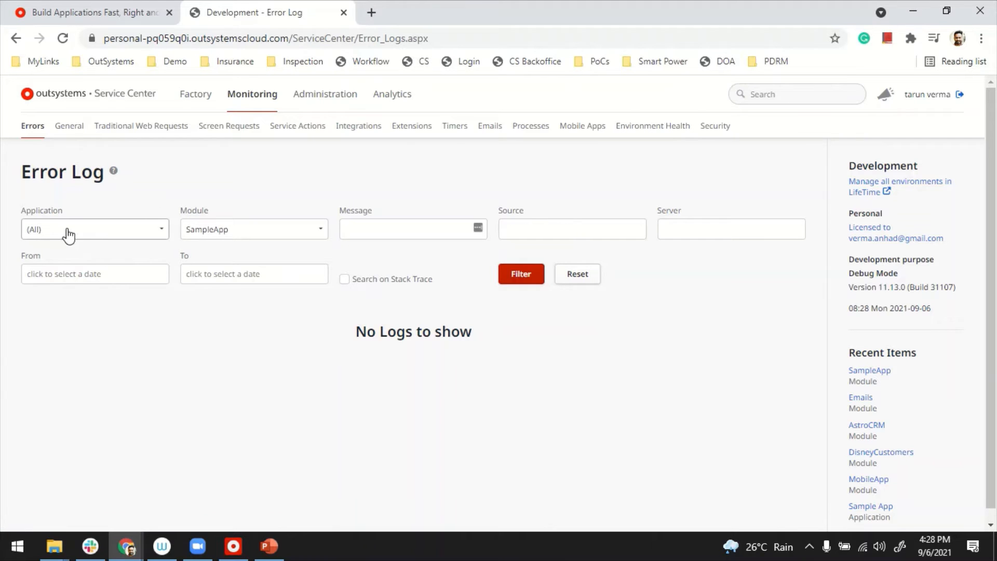
{"action": "mouse_move", "coordinate": [119, 235]}
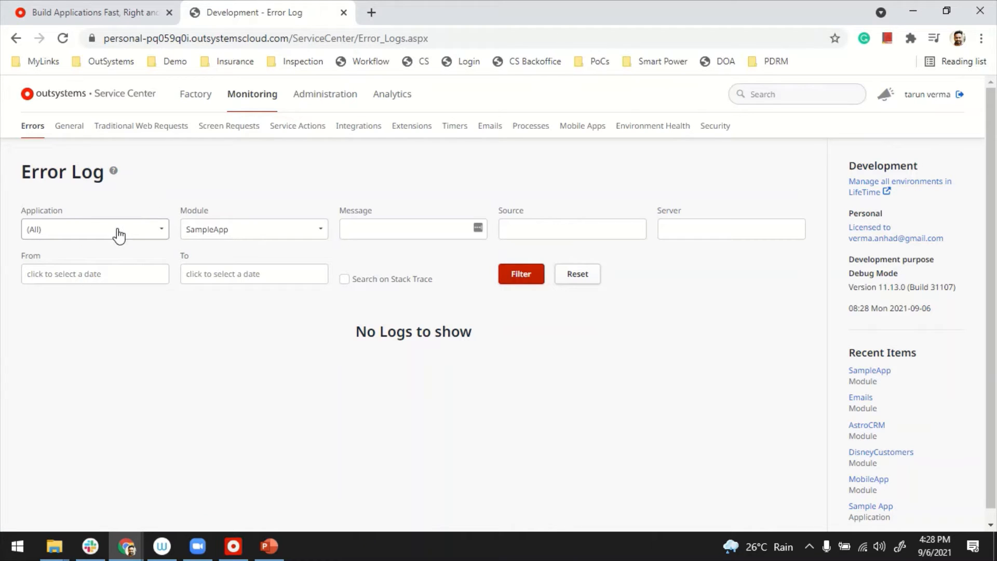
{"action": "left_click", "coordinate": [94, 229]}
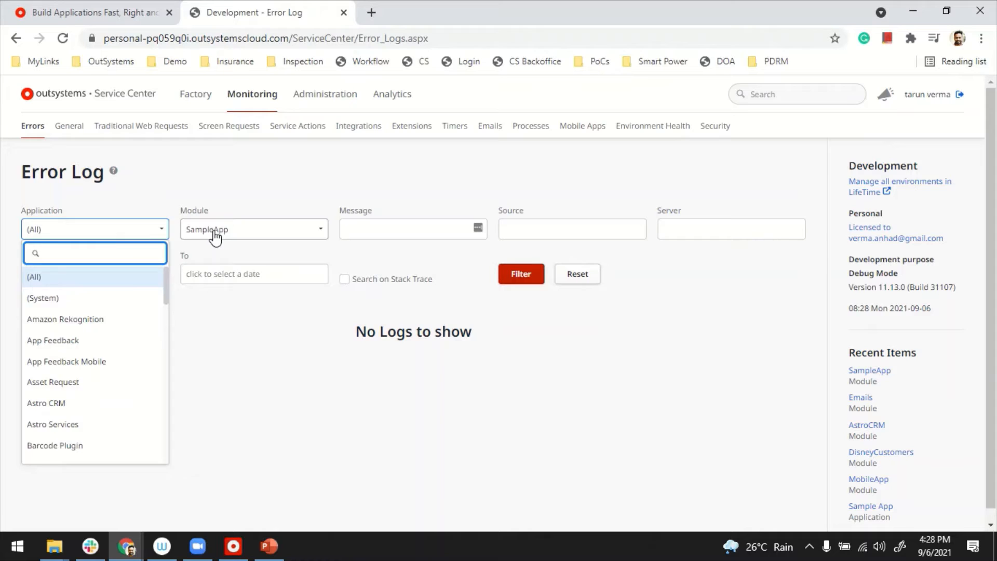
{"action": "left_click", "coordinate": [731, 229]}
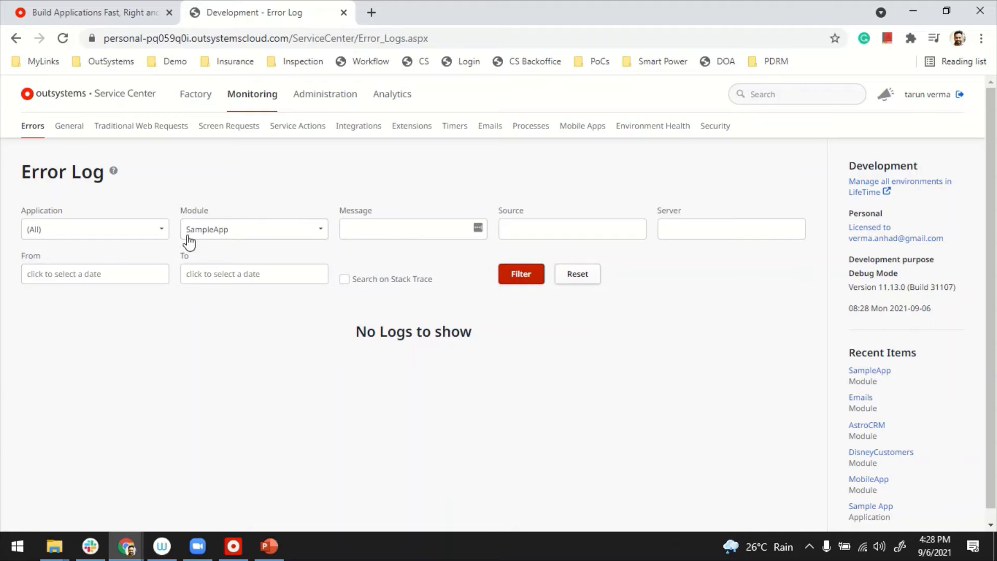
{"action": "mouse_move", "coordinate": [256, 172]}
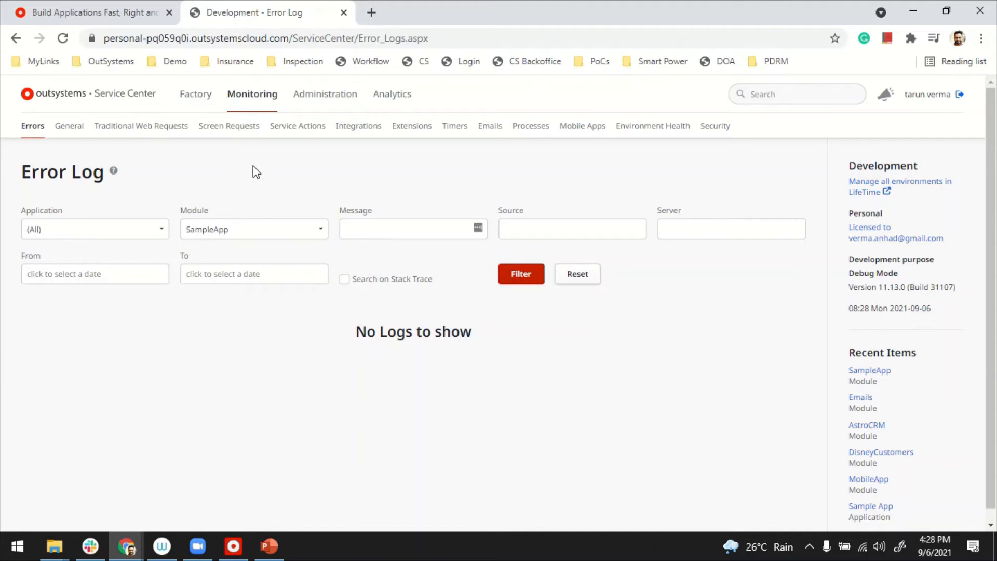
{"action": "left_click", "coordinate": [234, 545]}
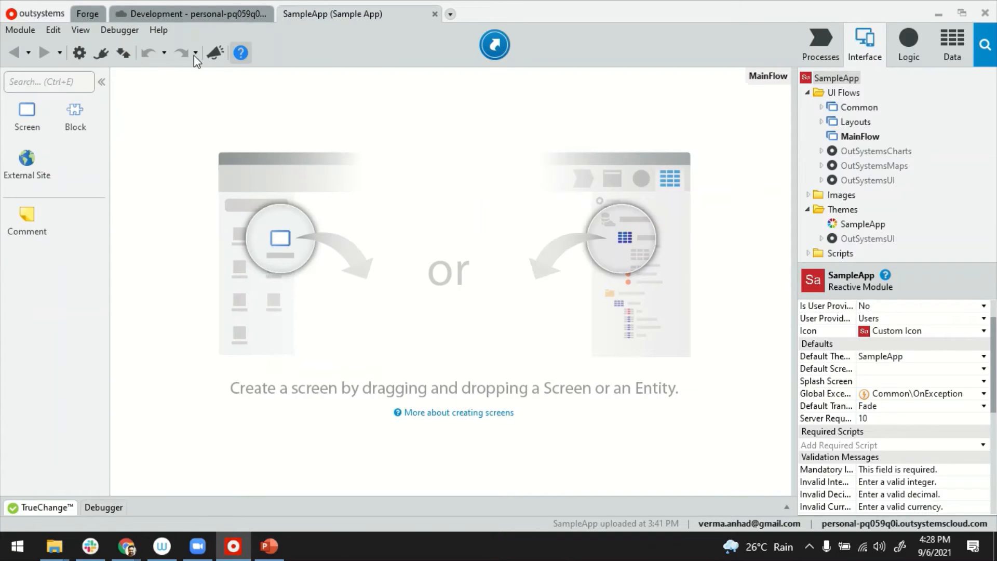
{"action": "mouse_move", "coordinate": [280, 32]}
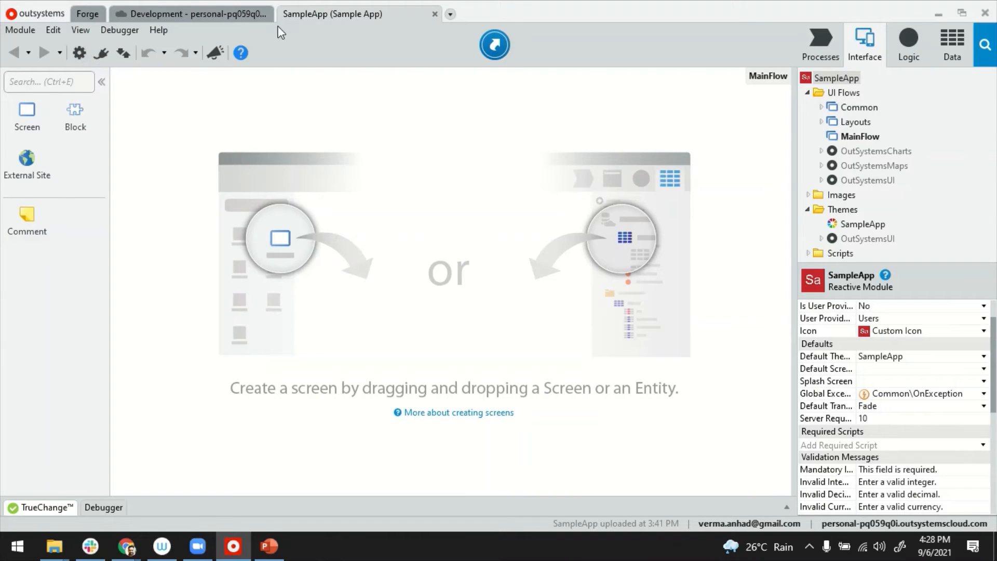
{"action": "mouse_move", "coordinate": [299, 68]}
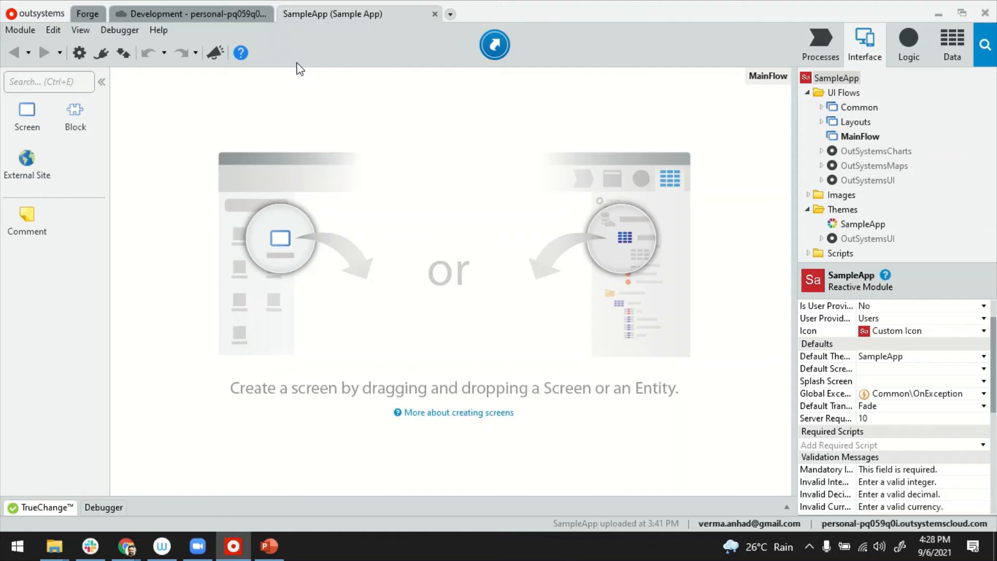
{"action": "mouse_move", "coordinate": [115, 104]}
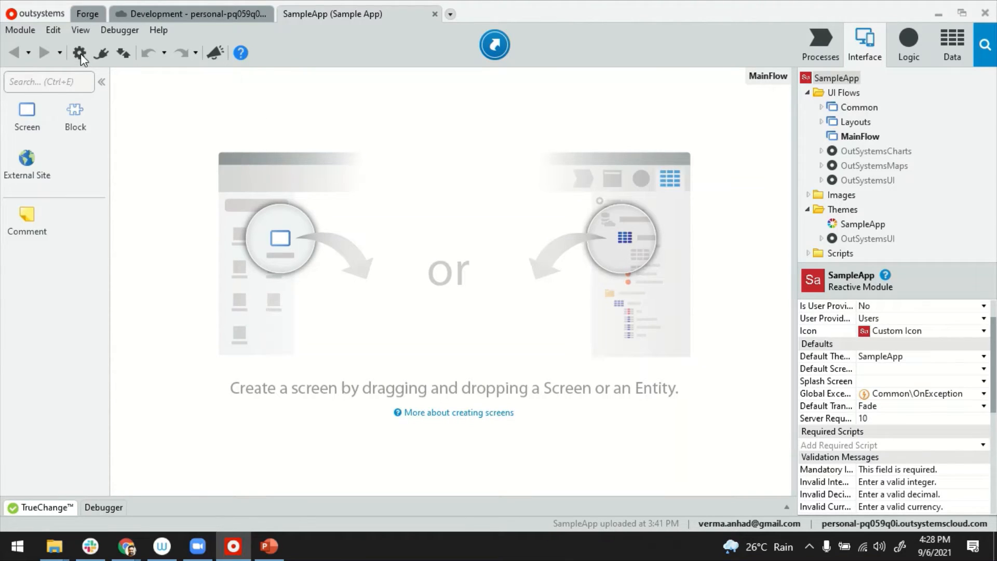
Bring the Chrome window with the SampleApp module details page to the front.
{"action": "left_click", "coordinate": [126, 546]}
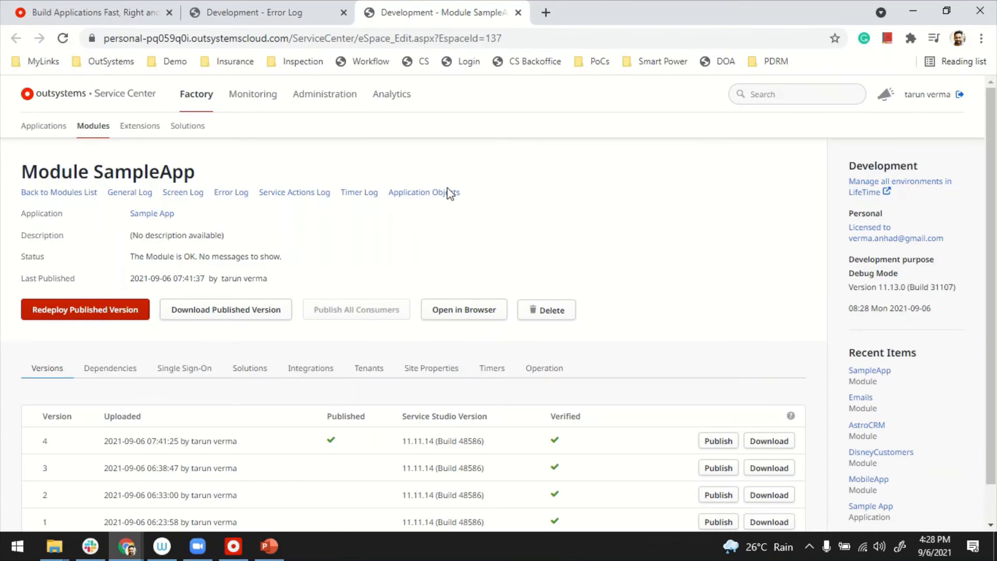
{"action": "mouse_move", "coordinate": [183, 210]}
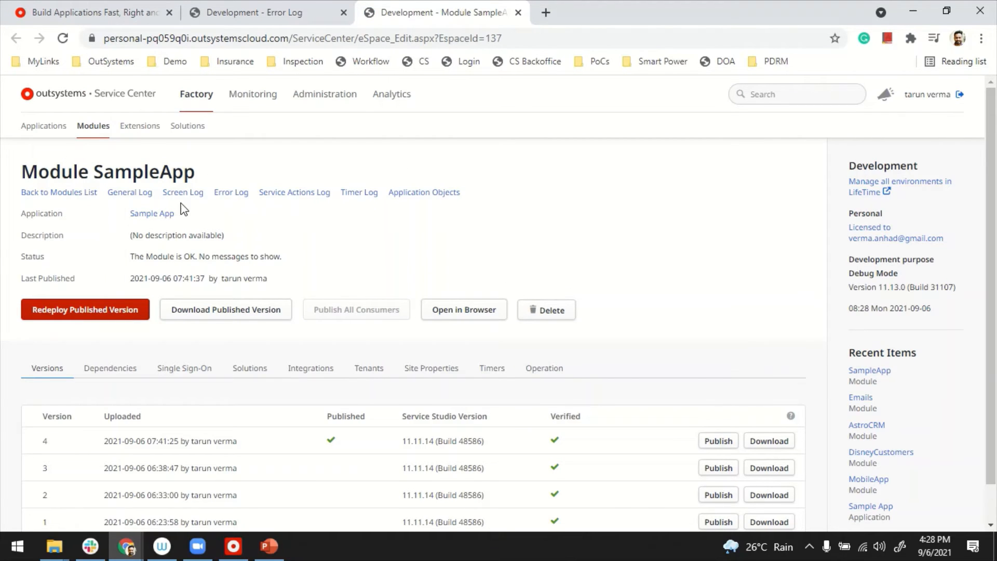
{"action": "mouse_move", "coordinate": [327, 198]}
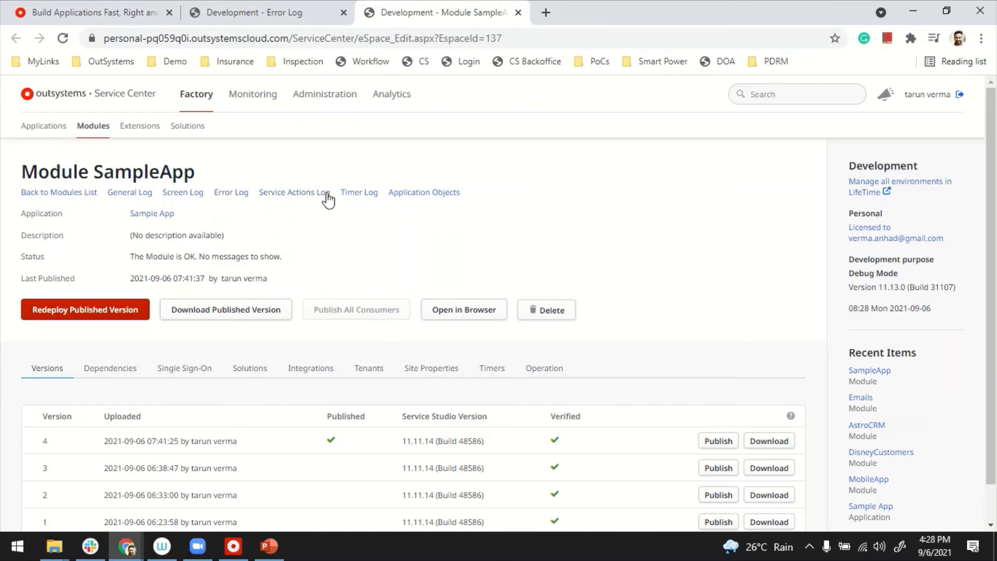
{"action": "mouse_move", "coordinate": [130, 193]}
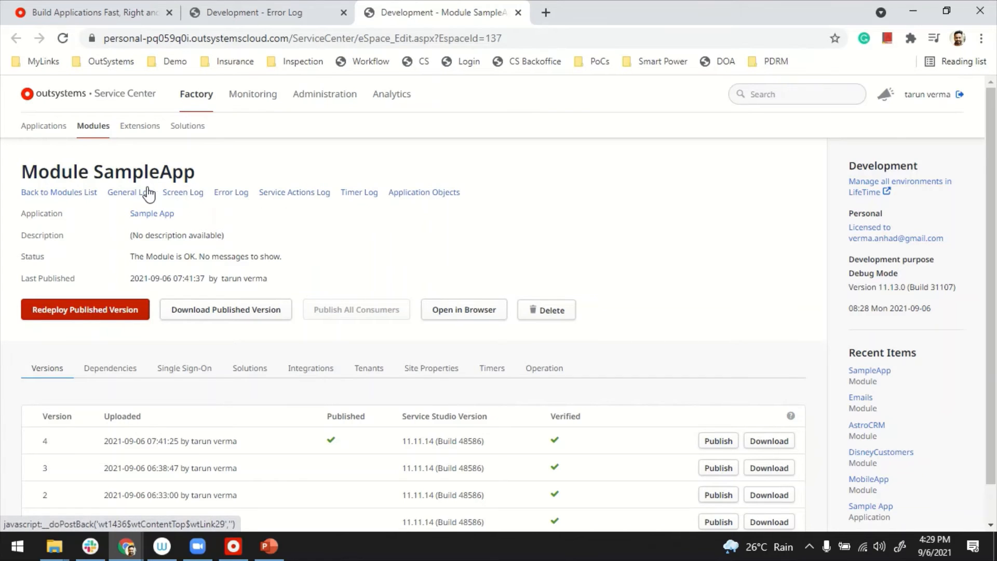
{"action": "mouse_move", "coordinate": [183, 194]}
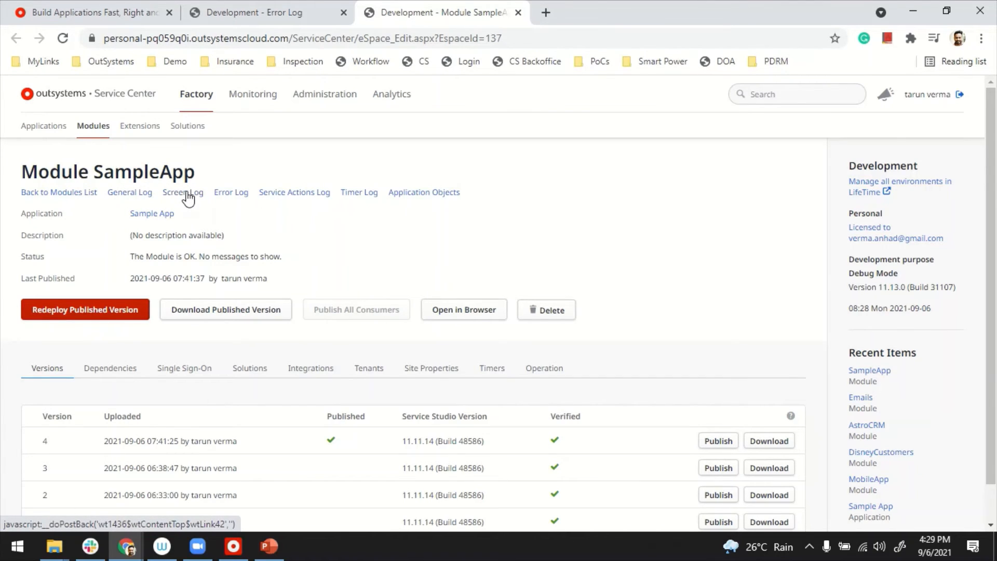
{"action": "left_click", "coordinate": [182, 192]}
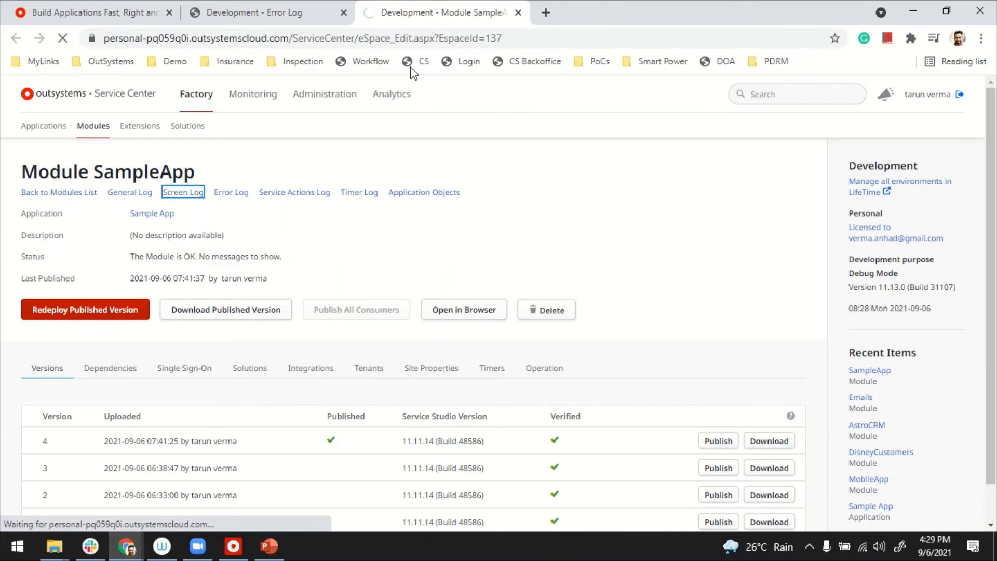
{"action": "left_click", "coordinate": [183, 192]}
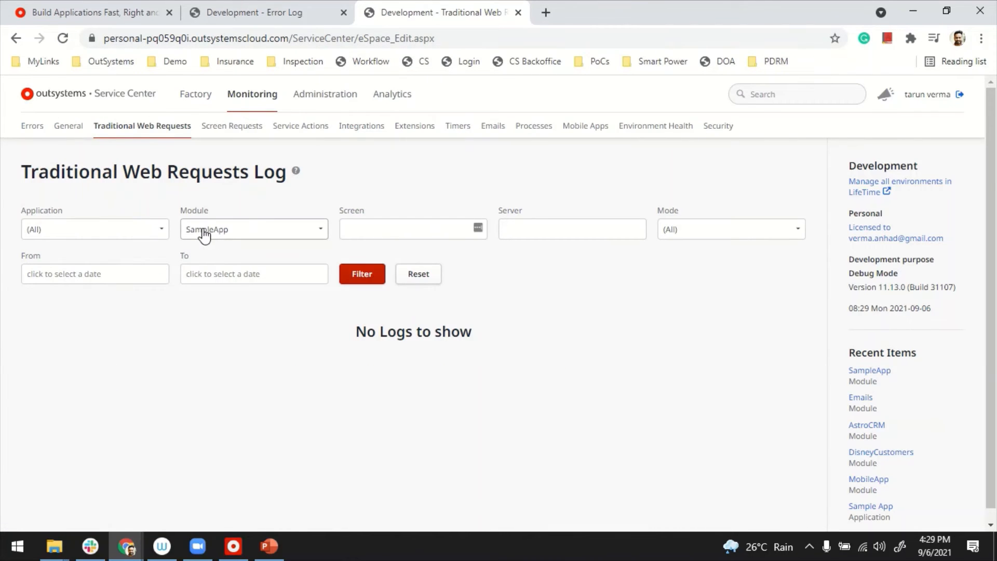
{"action": "left_click", "coordinate": [870, 370]}
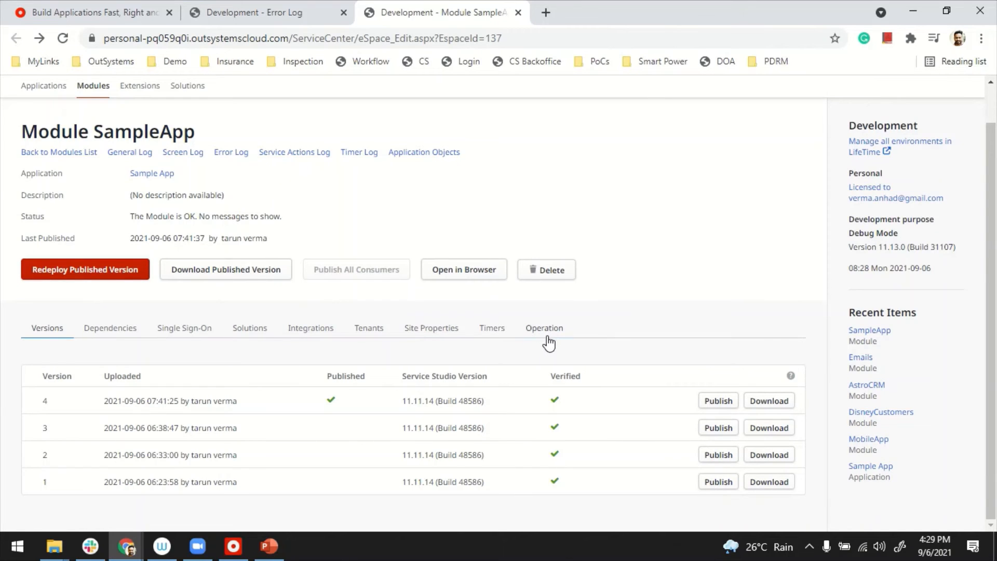
{"action": "mouse_move", "coordinate": [554, 332]}
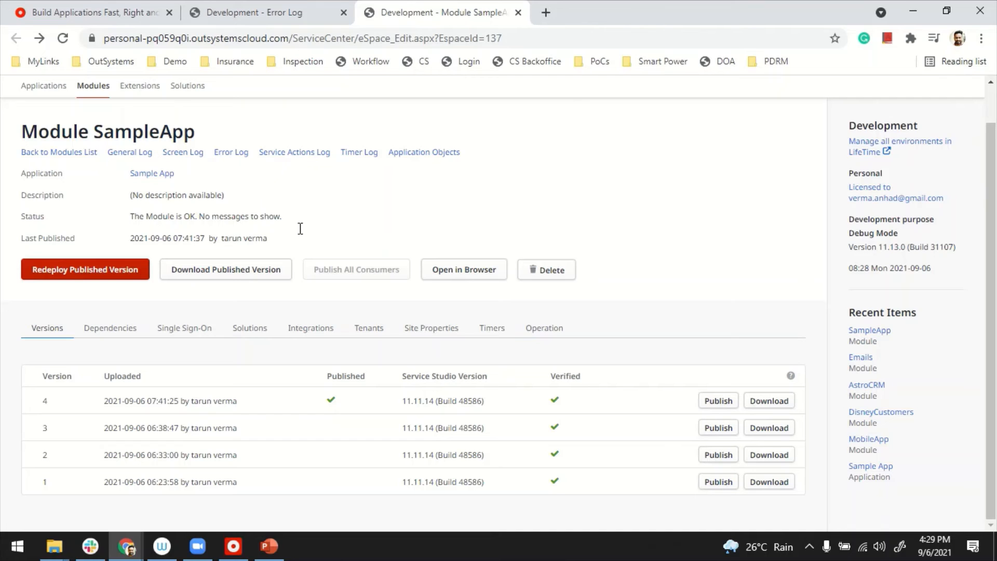
Review Screen Requests and Service Actions logging levels (Default, Troubleshoot, Full), keeping Default.
{"action": "left_click", "coordinate": [544, 327]}
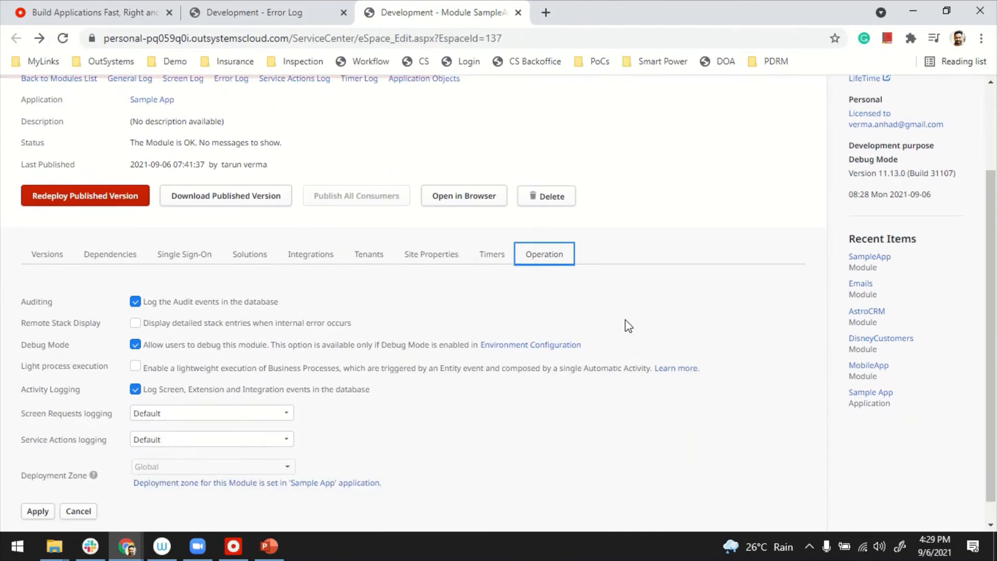
{"action": "scroll", "scroll_direction": "down", "scroll_amount": 3}
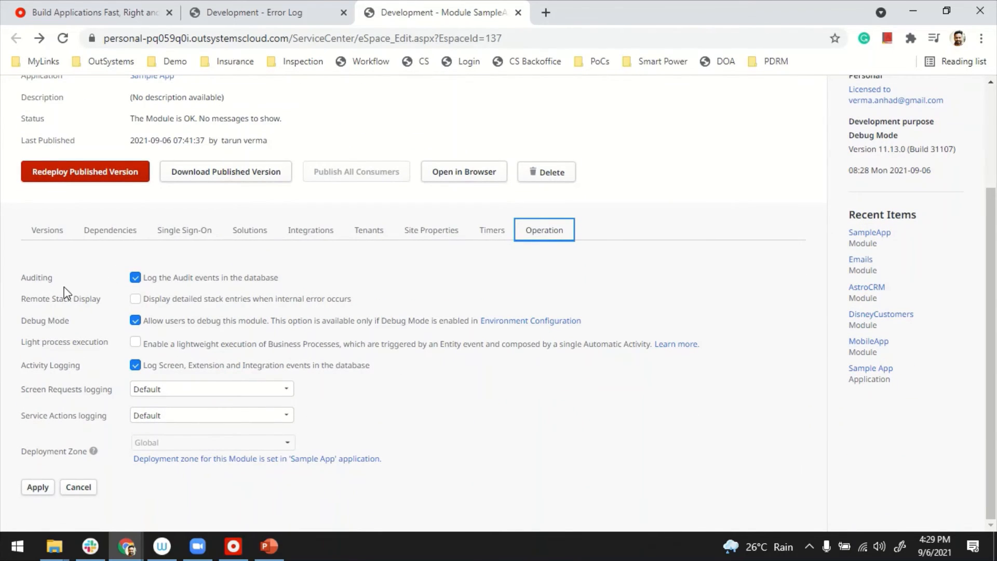
{"action": "mouse_move", "coordinate": [51, 291]}
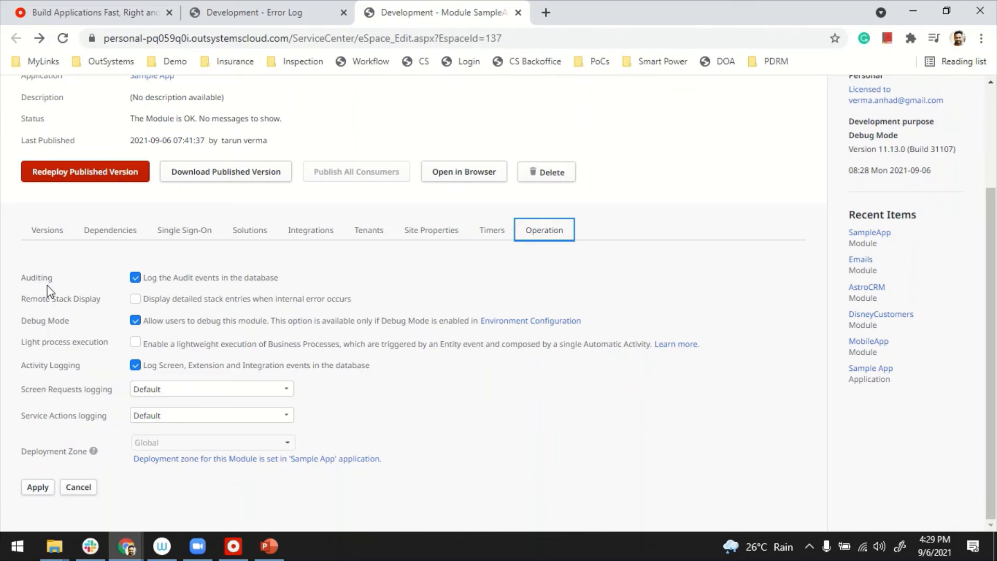
{"action": "mouse_move", "coordinate": [122, 407]}
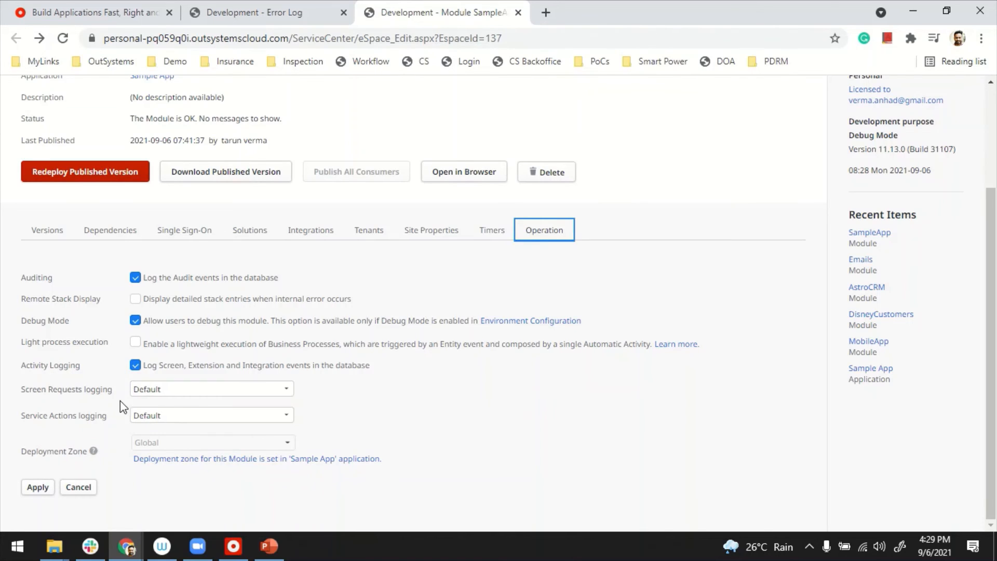
{"action": "left_click", "coordinate": [211, 388]}
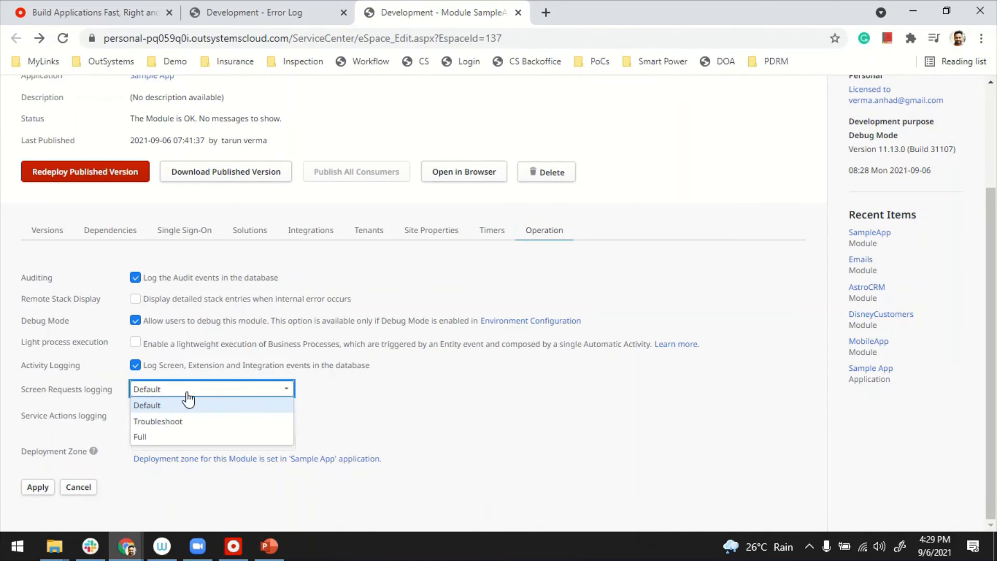
{"action": "left_click", "coordinate": [147, 405]}
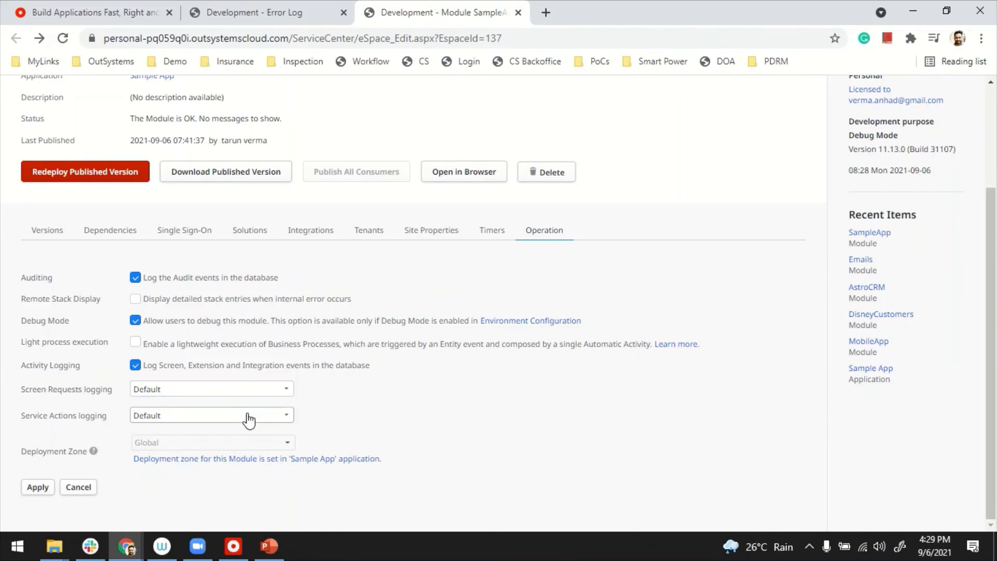
{"action": "left_click", "coordinate": [211, 415]}
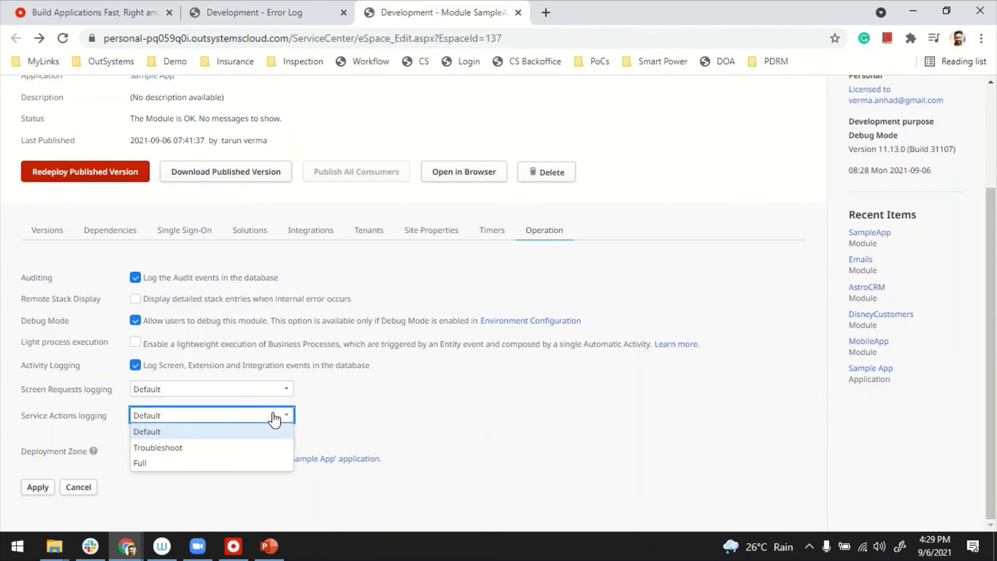